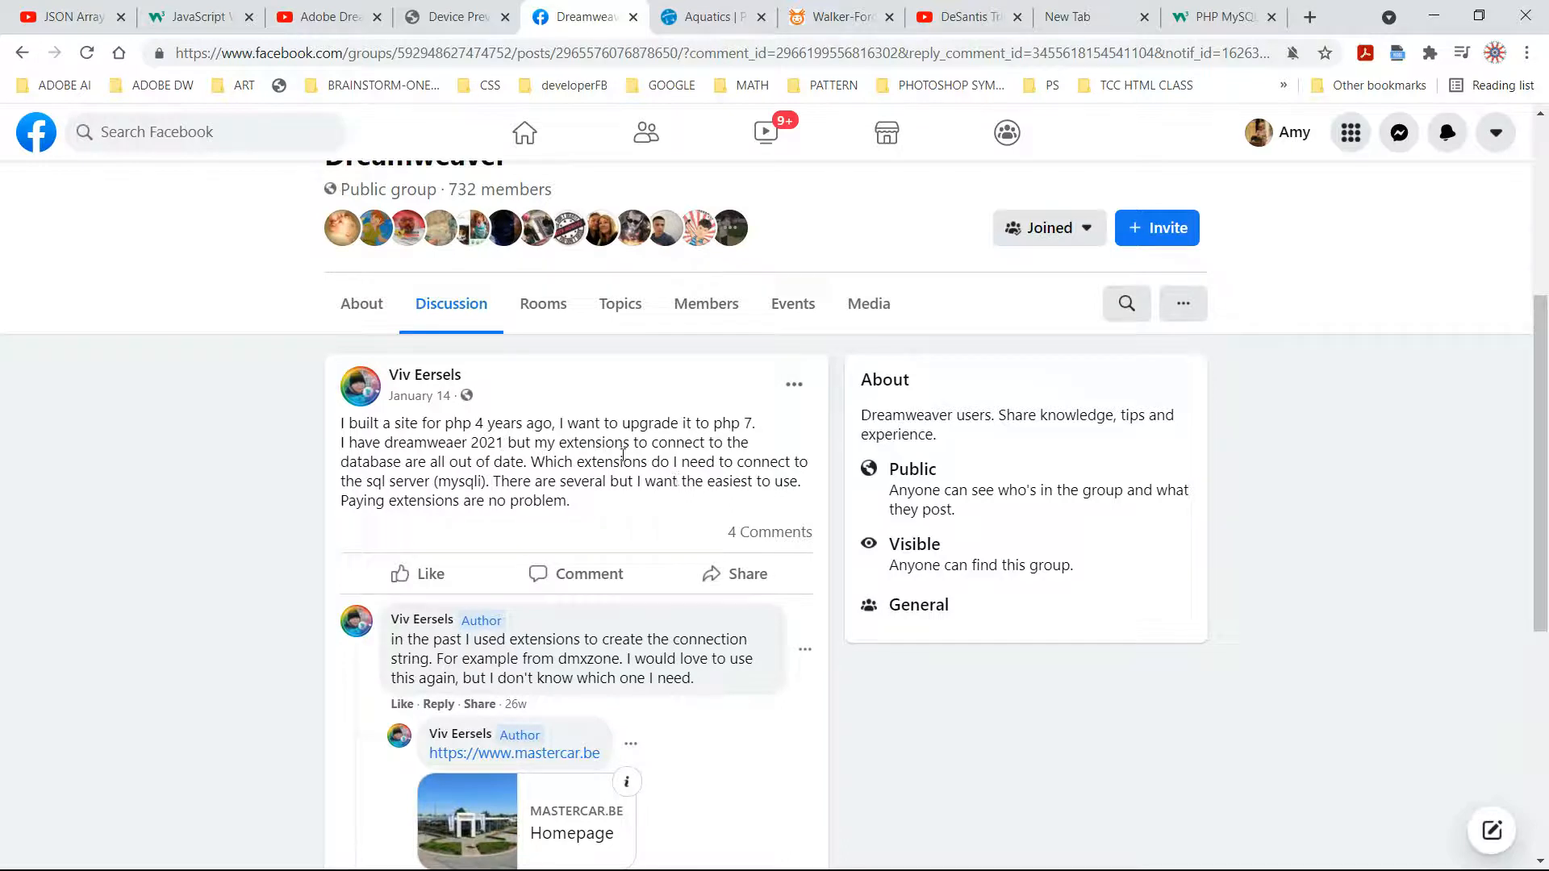
{"action": "mouse_move", "coordinate": [751, 384]}
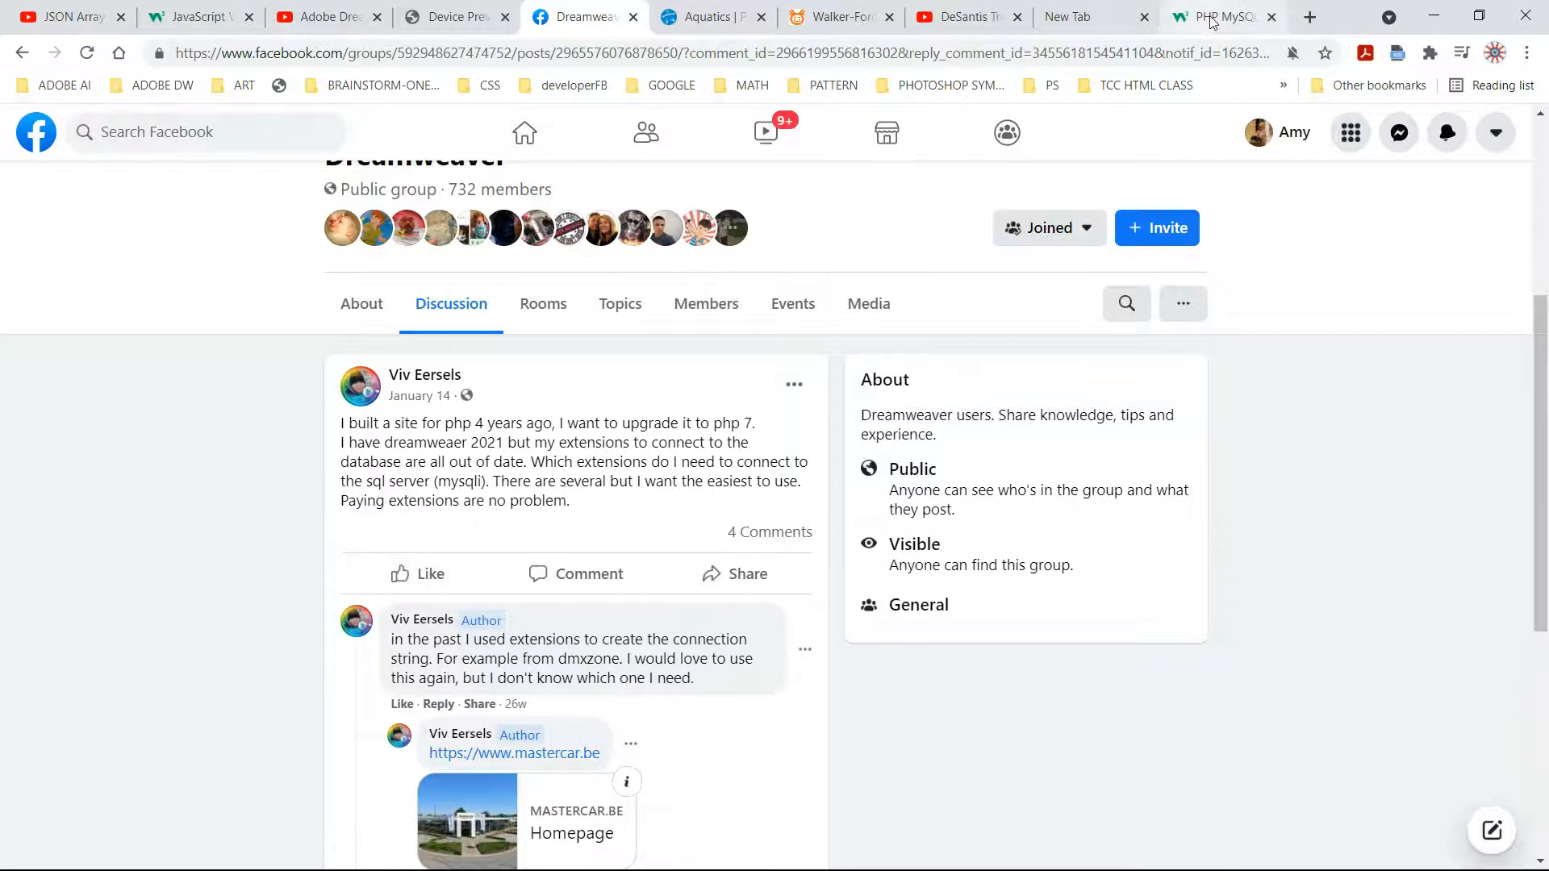
Bring up the W3Schools PHP MySQL page and reach the 'Open a Connection to MySQL' example.
{"action": "left_click", "coordinate": [1223, 16]}
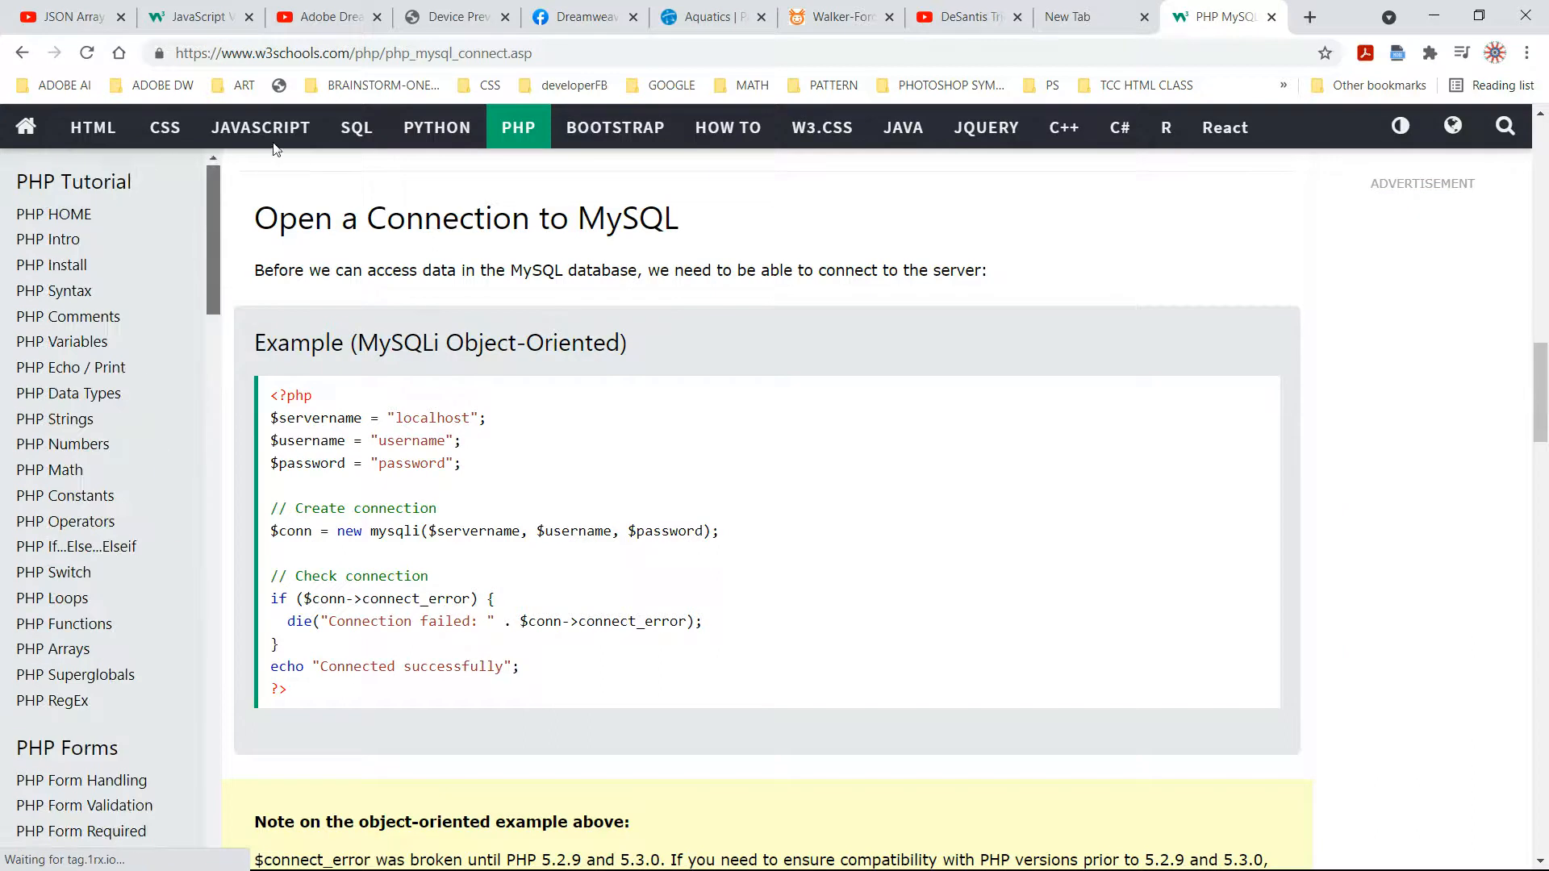
{"action": "scroll", "scroll_direction": "down", "scroll_amount": 3}
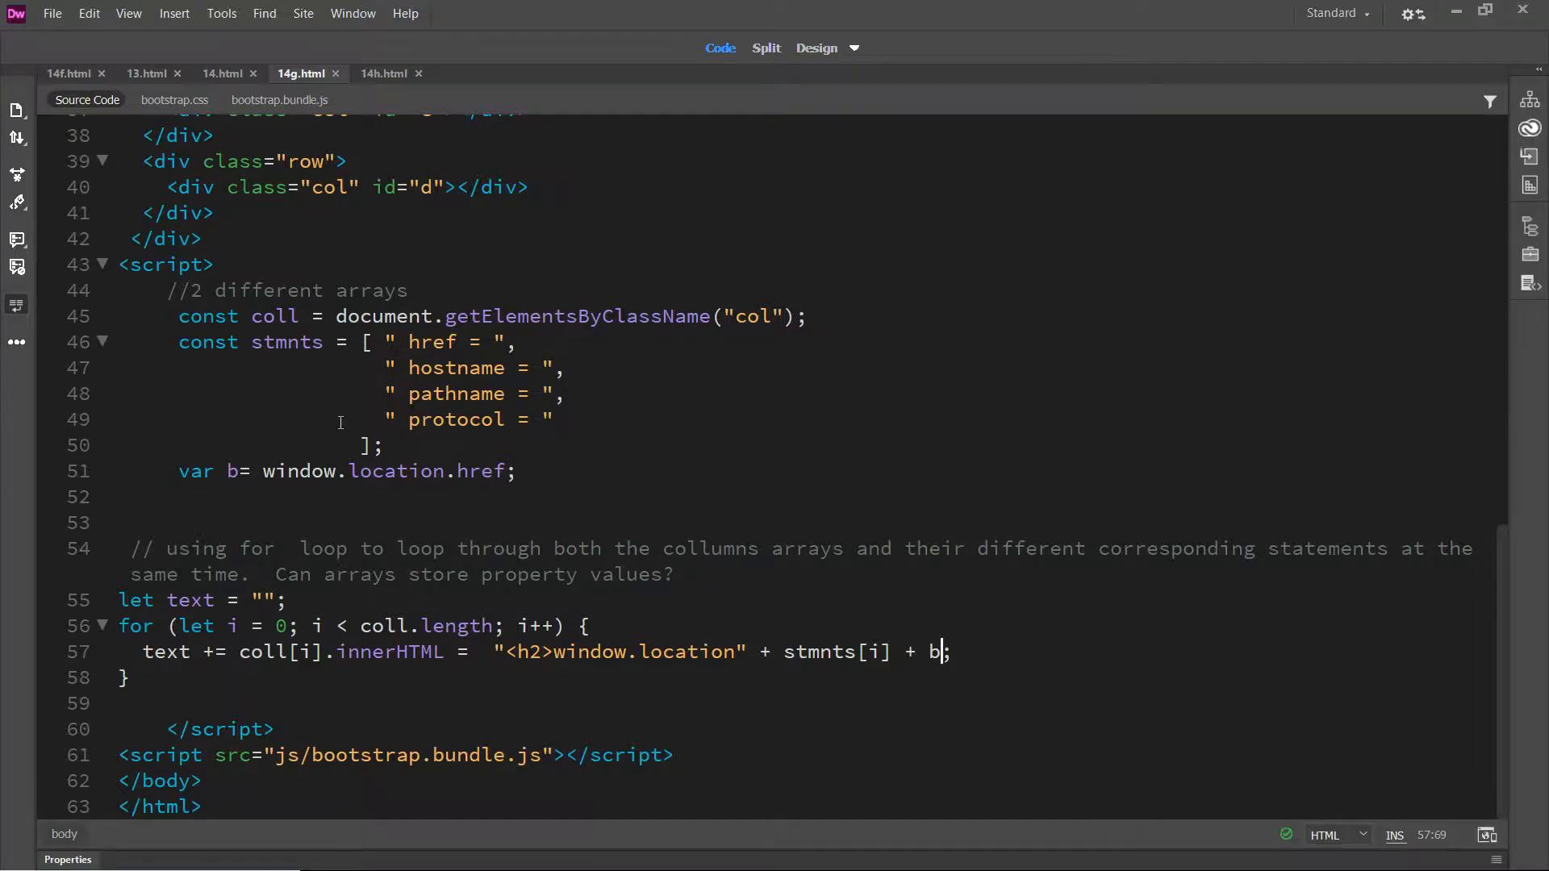
Create a new PHP document and save it as connect.php in htdocs/BSPLAY.
{"action": "left_click", "coordinate": [52, 13]}
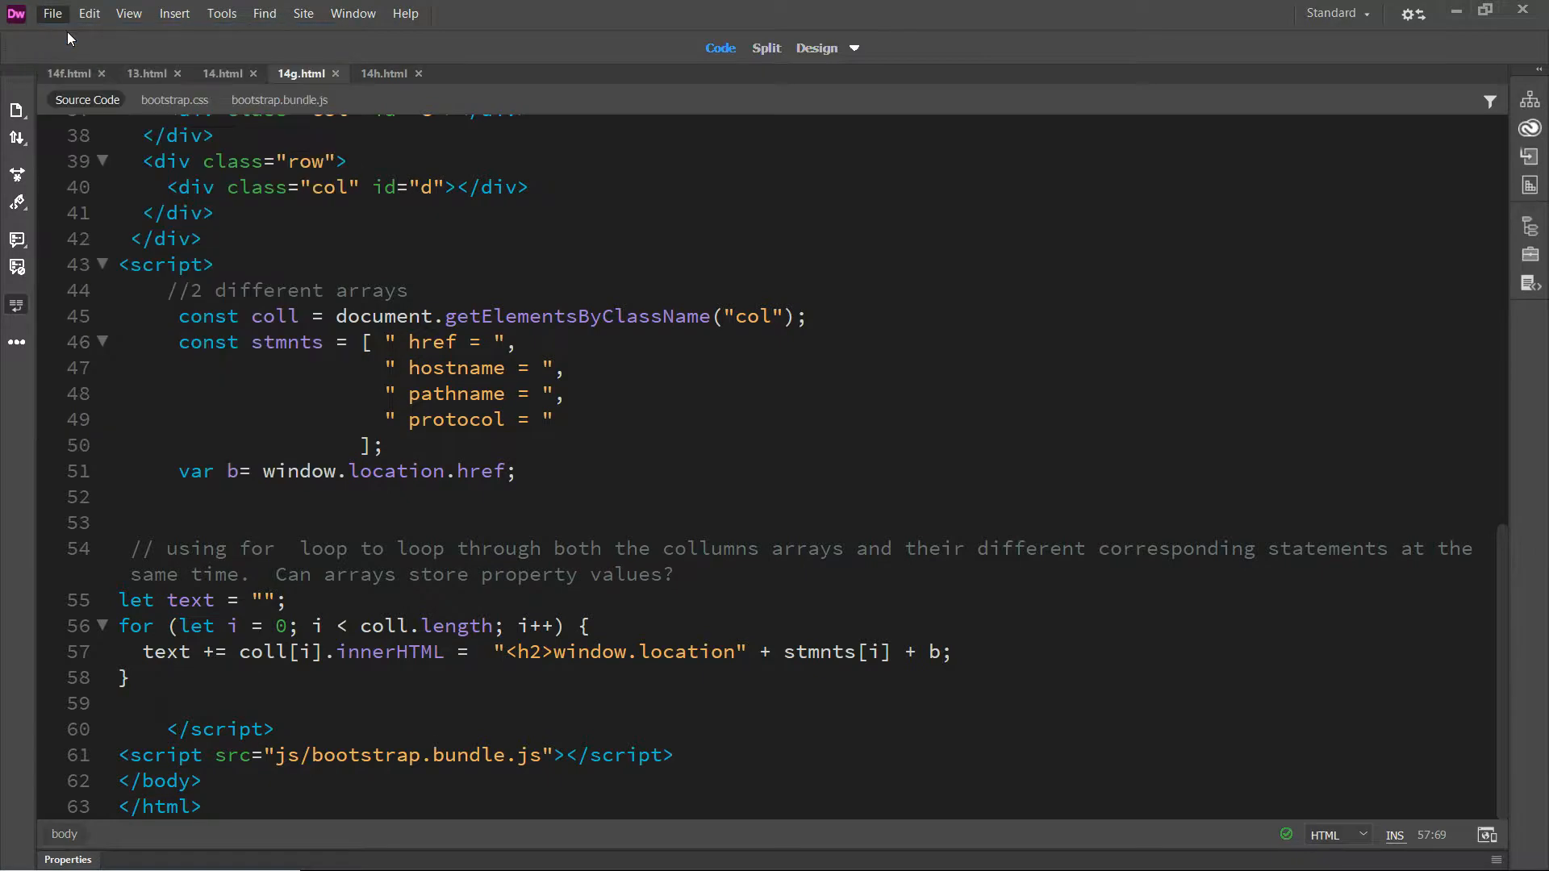
{"action": "left_click", "coordinate": [52, 13]}
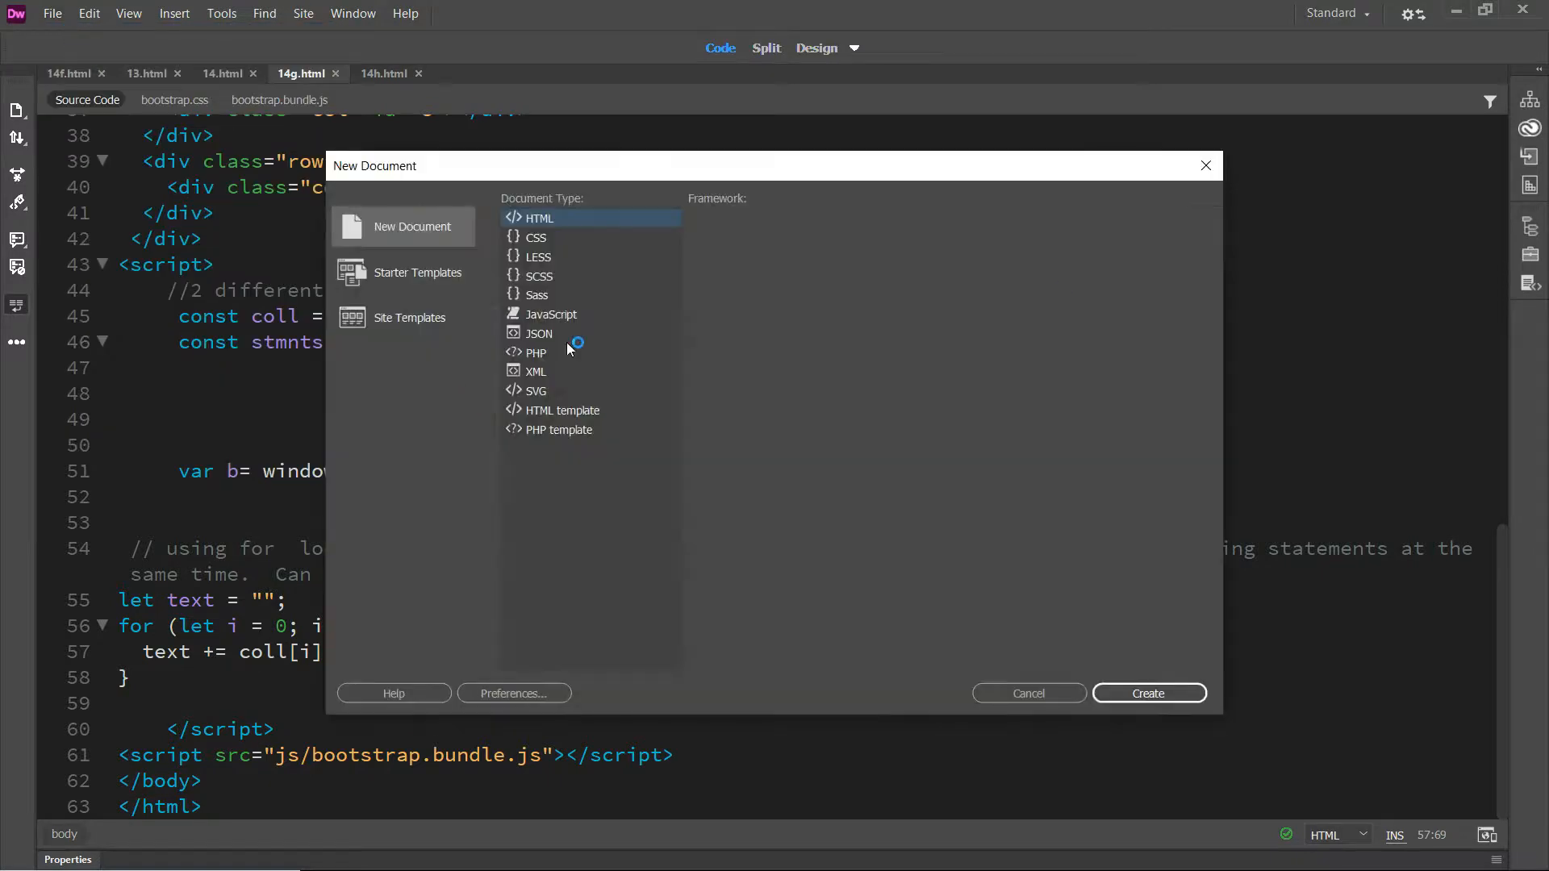
{"action": "left_click", "coordinate": [537, 353]}
{"action": "type", "text": "connect.php"}
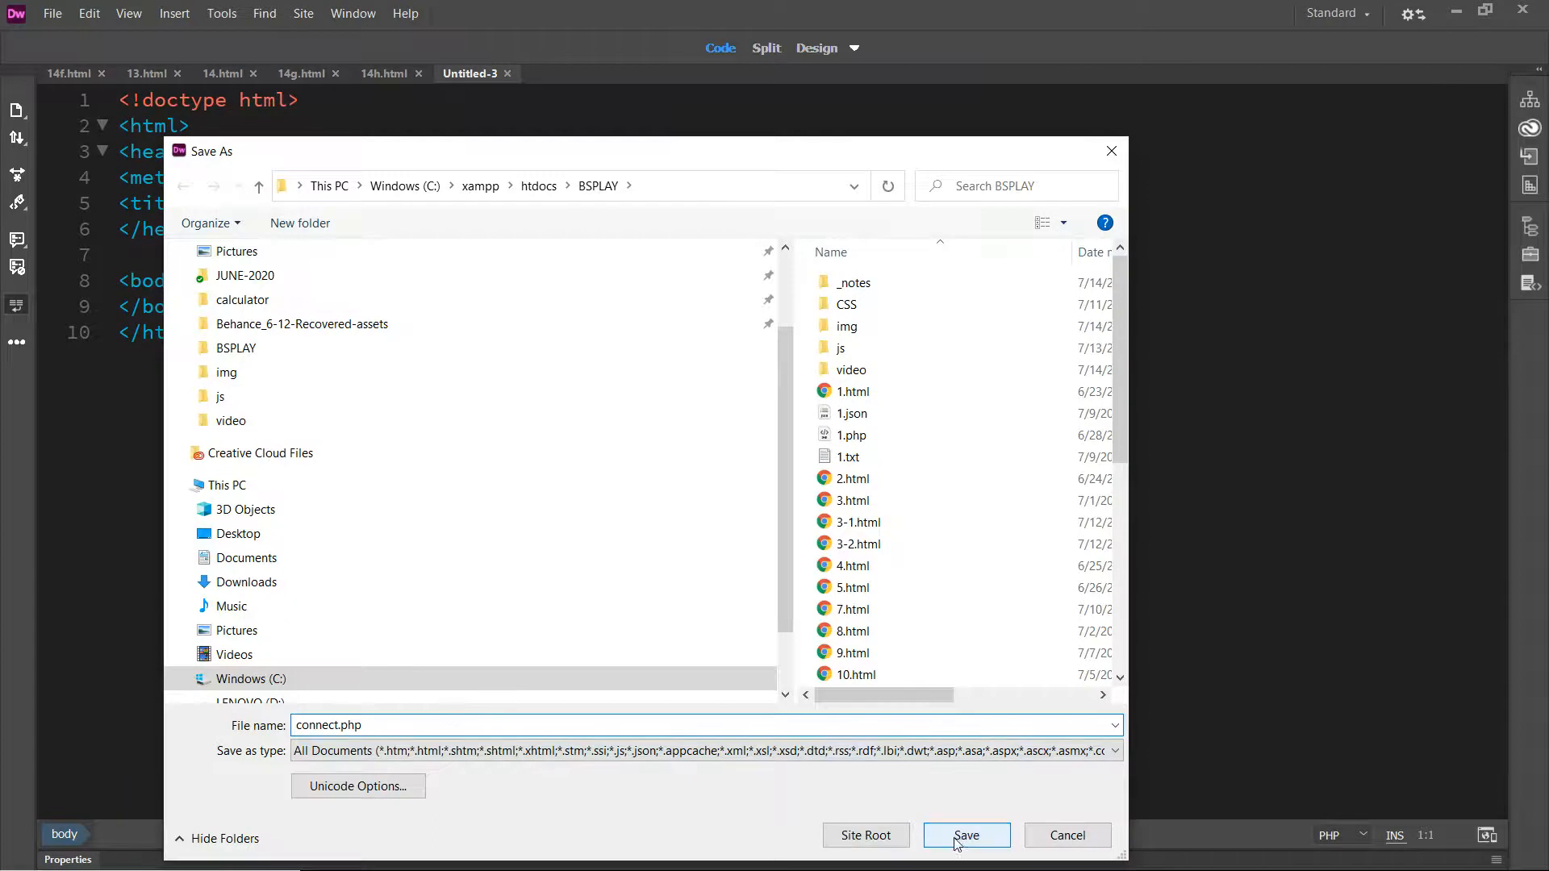
{"action": "left_click", "coordinate": [965, 834]}
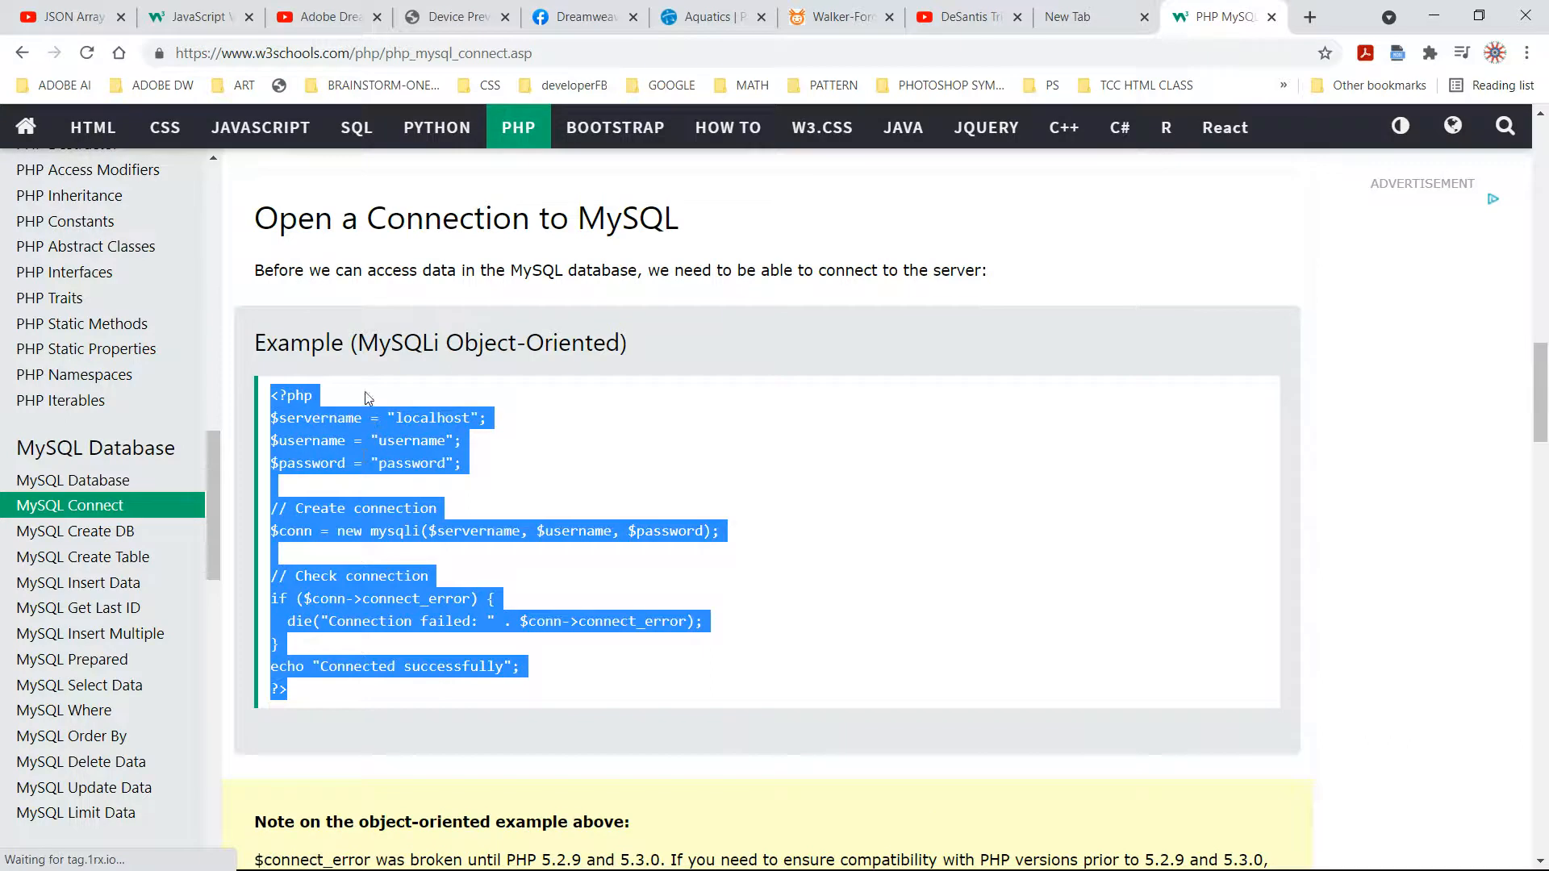
Copy the selected MySQLi object-oriented connection example from W3Schools.
{"action": "right_click", "coordinate": [375, 445]}
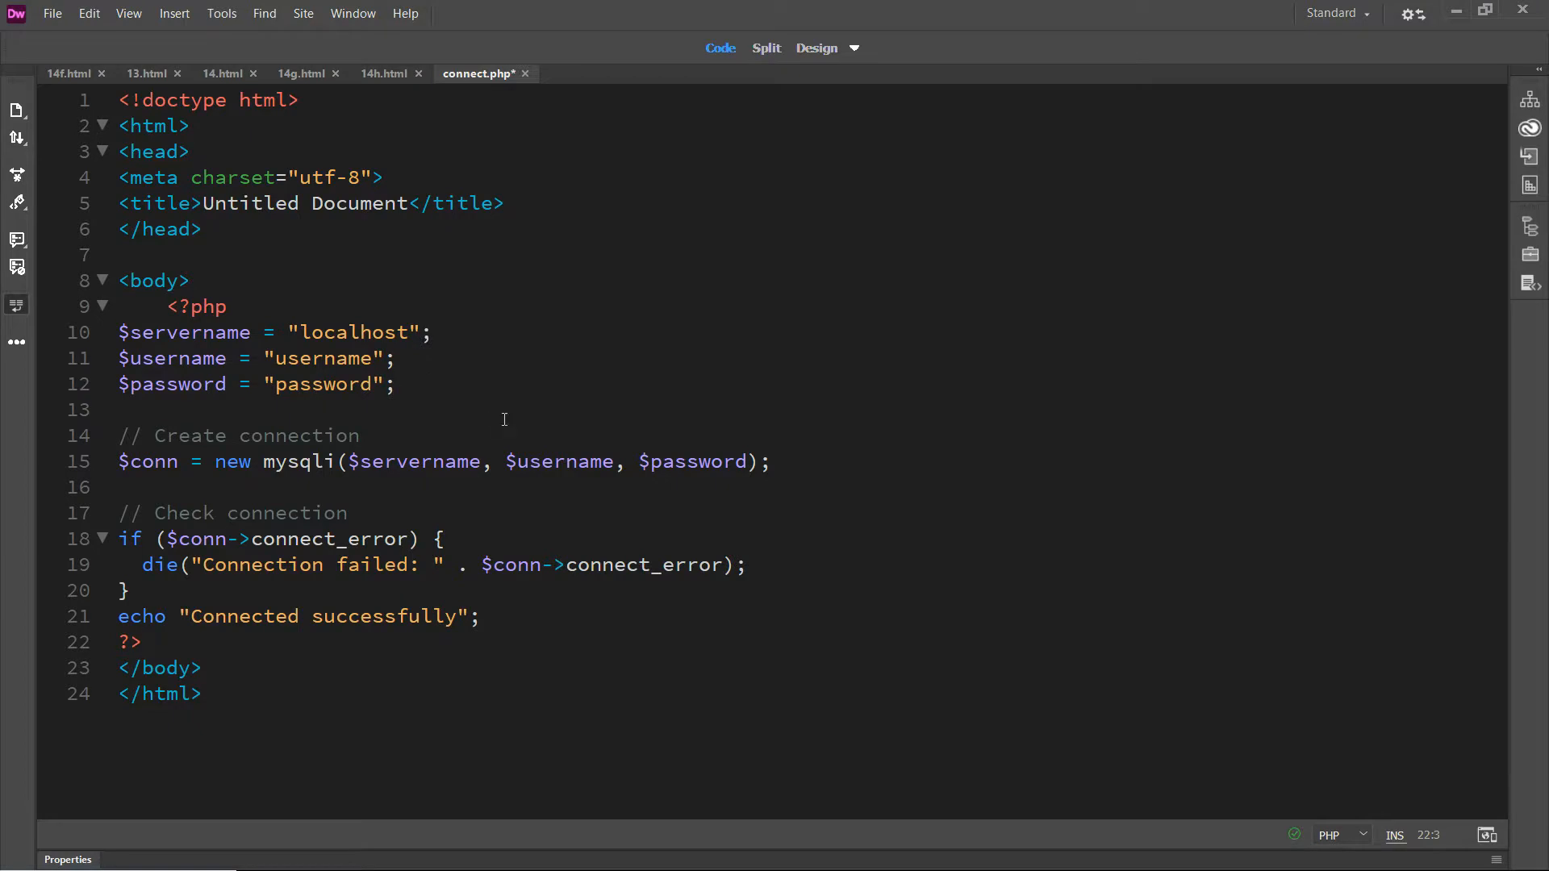
{"action": "mouse_move", "coordinate": [924, 550]}
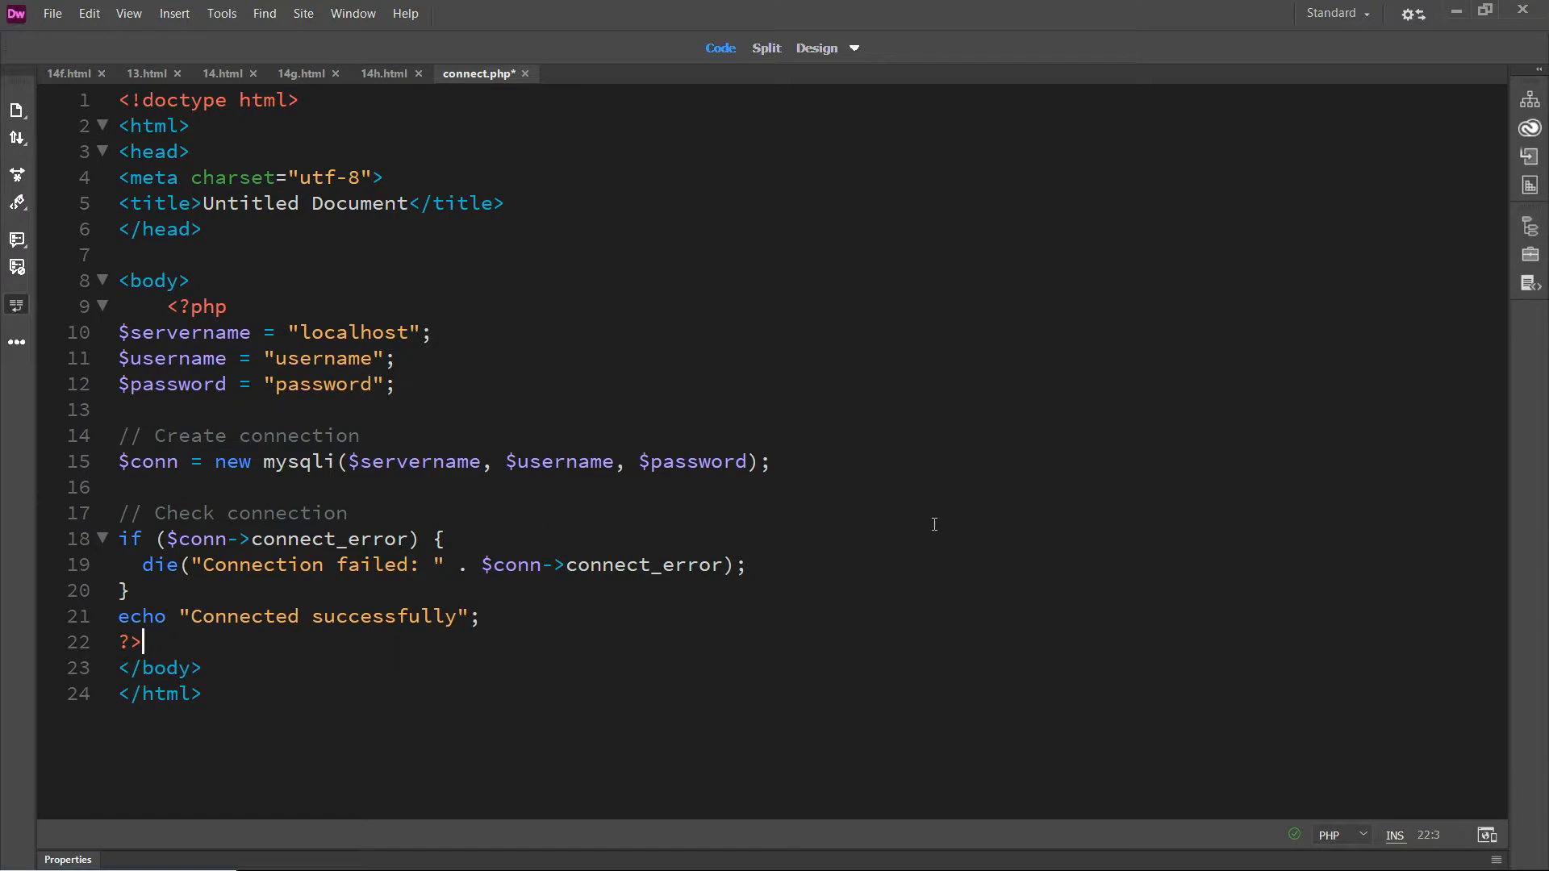
{"action": "mouse_move", "coordinate": [934, 524]}
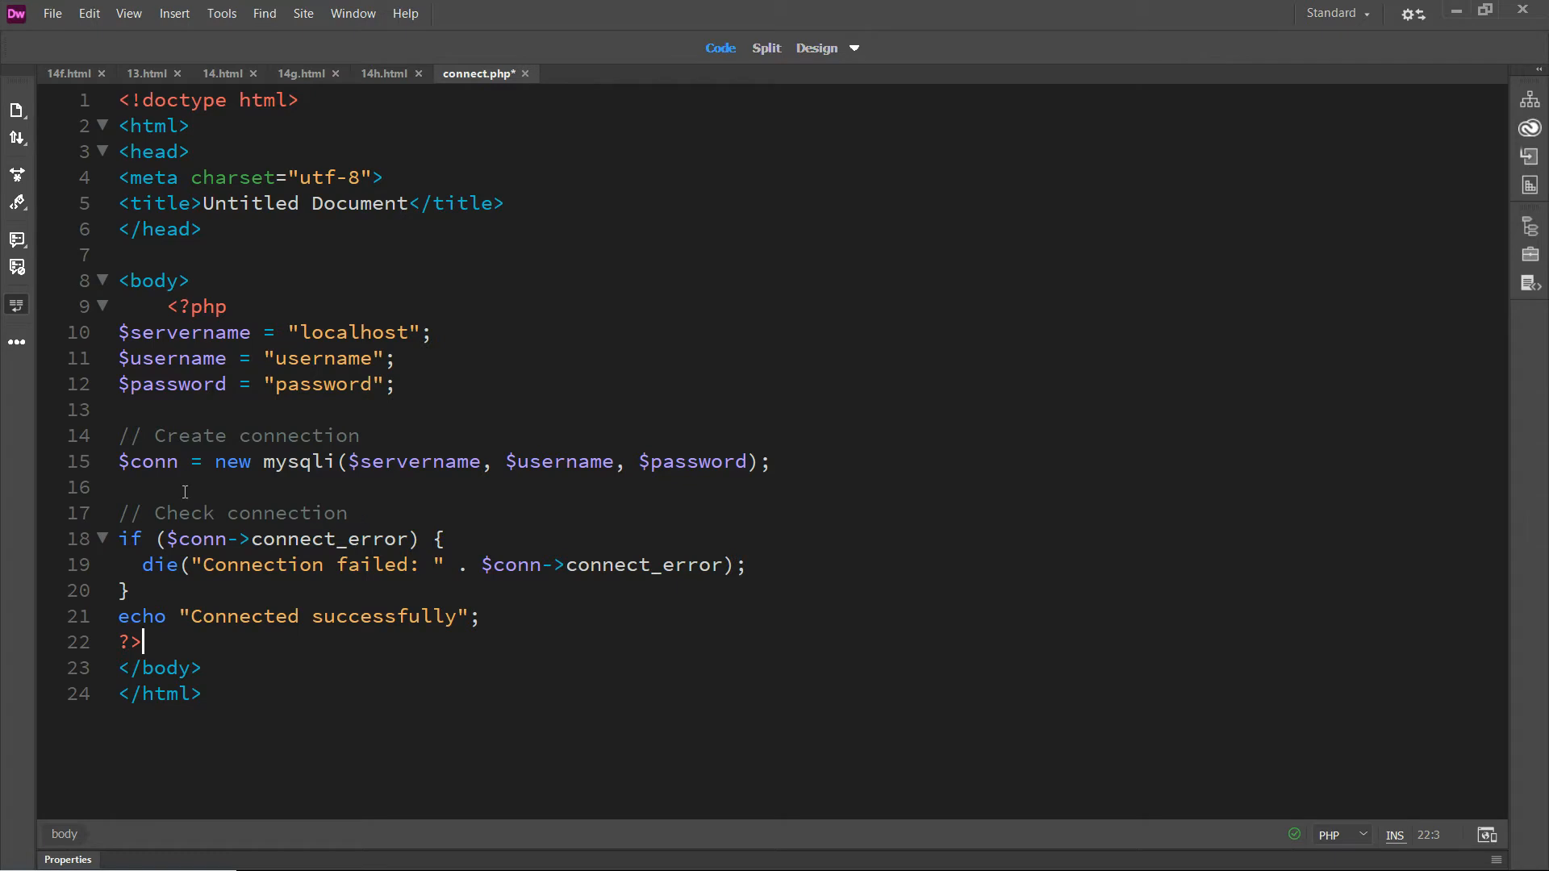
{"action": "mouse_move", "coordinate": [200, 608]}
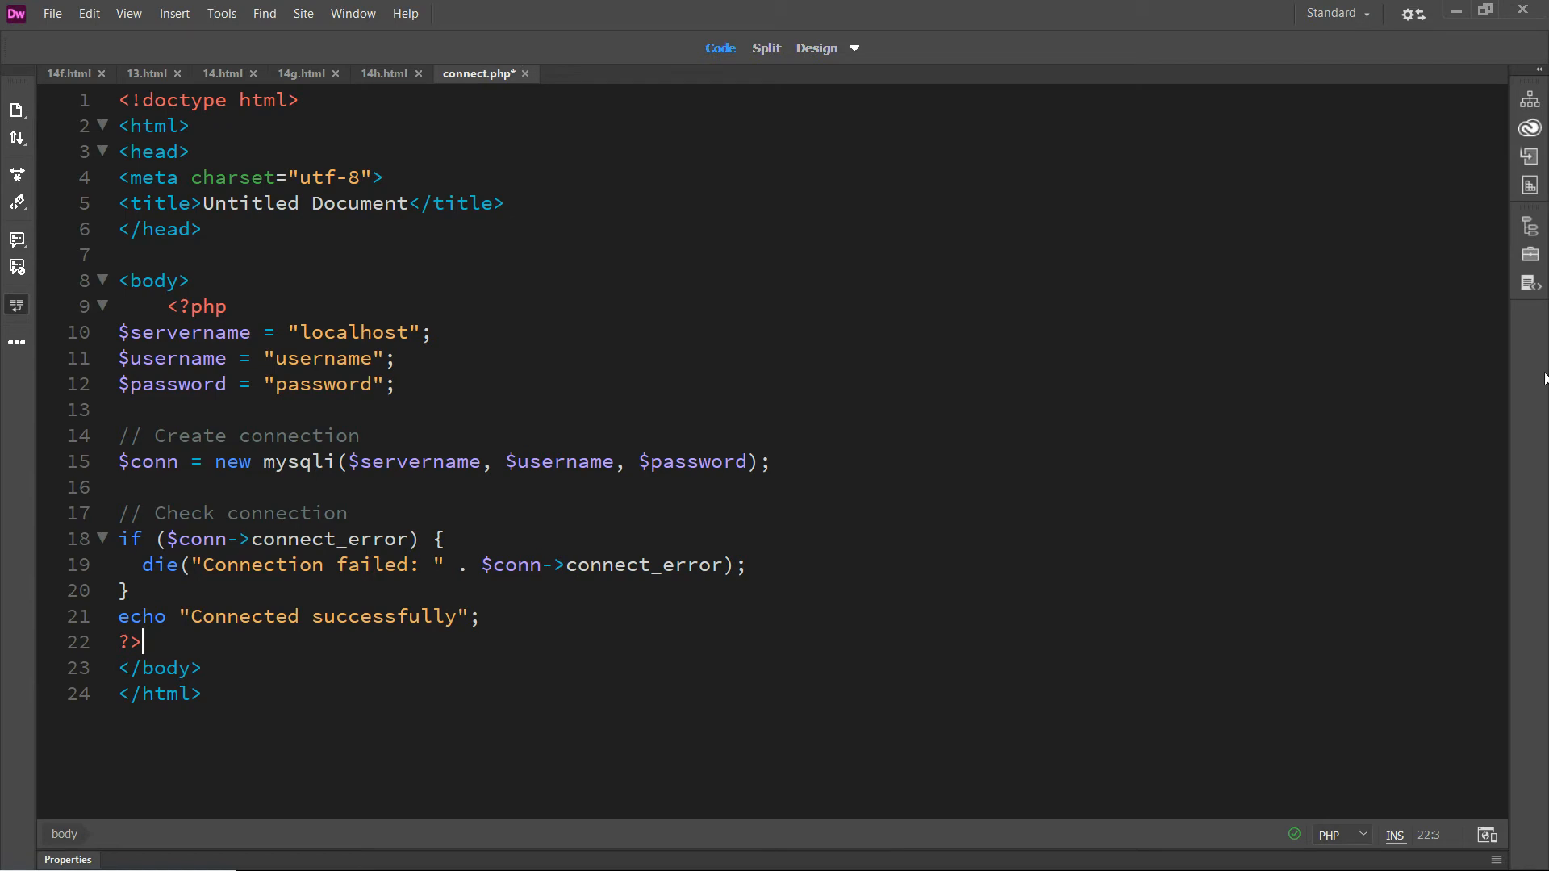
{"action": "mouse_move", "coordinate": [1189, 220]}
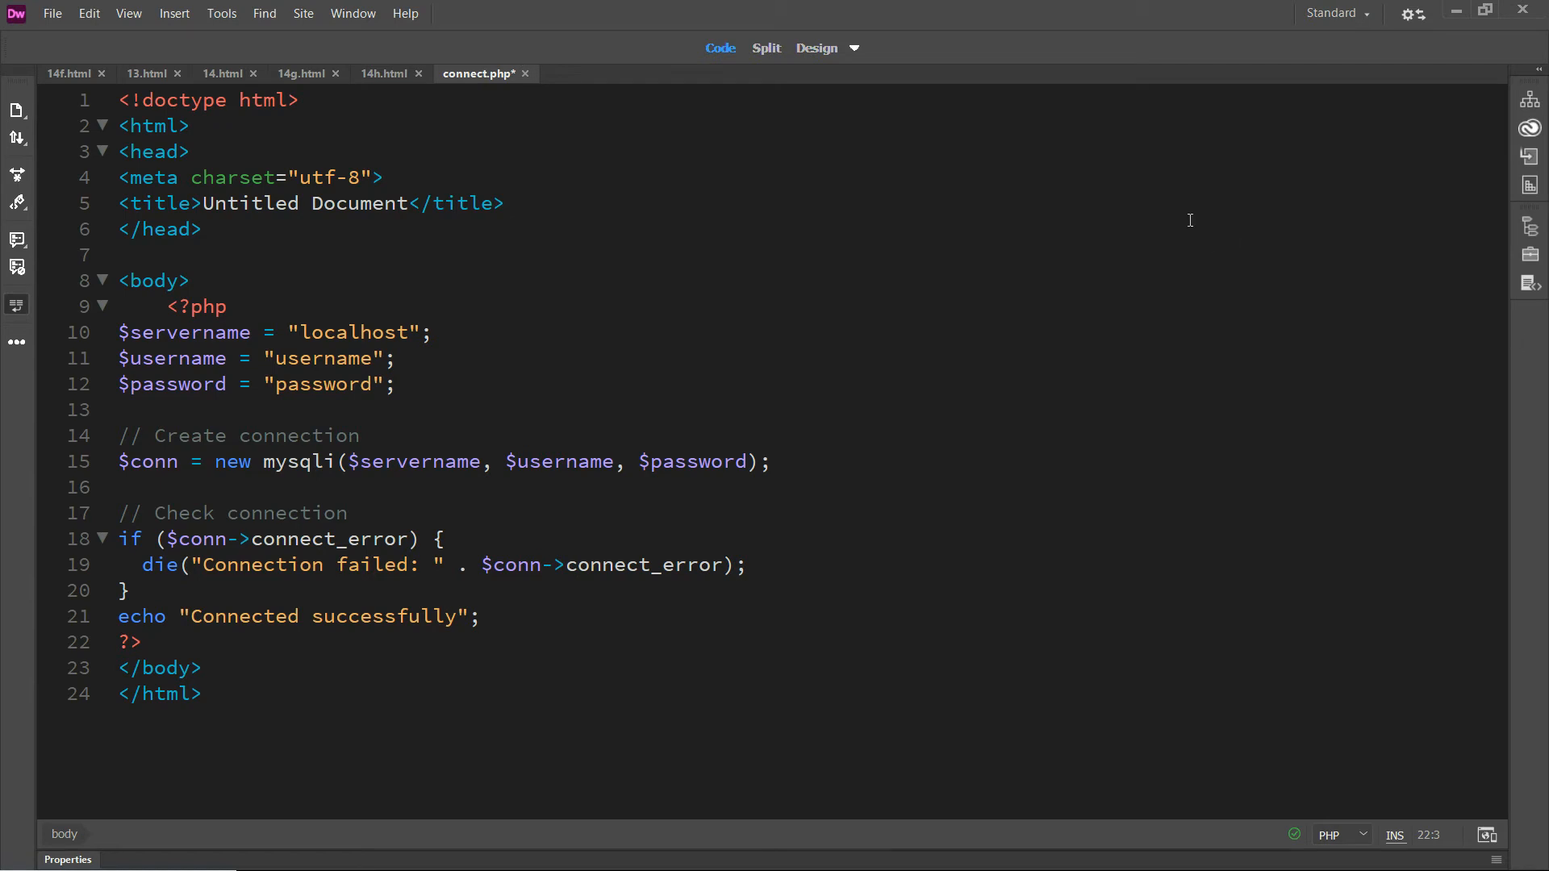